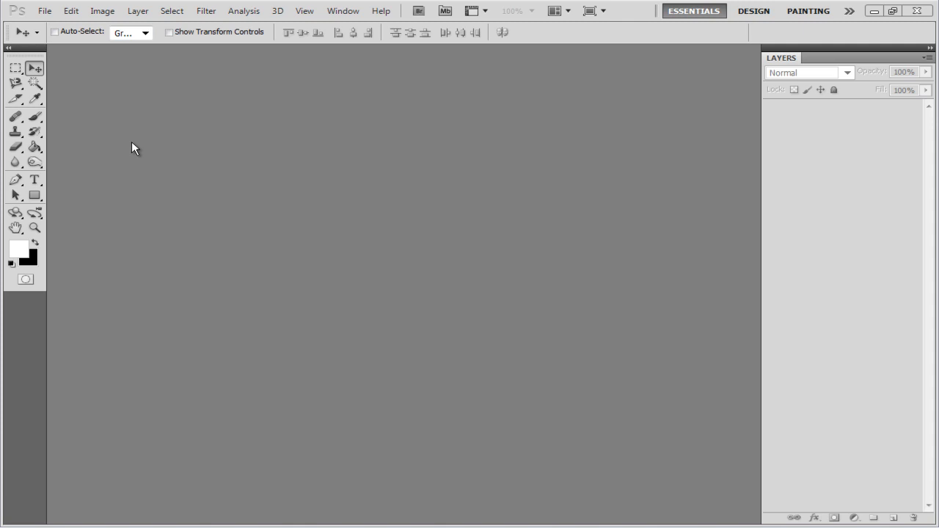
Open the File menu over the empty Photoshop workspace.
left_click(44, 10)
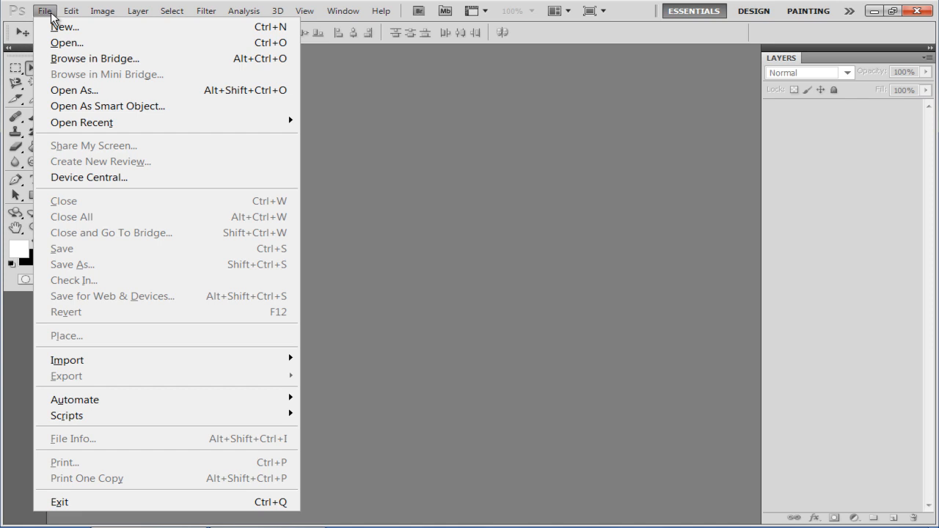
Open the Image-PSD Christmas ornament photo from the Desktop.
left_click(66, 43)
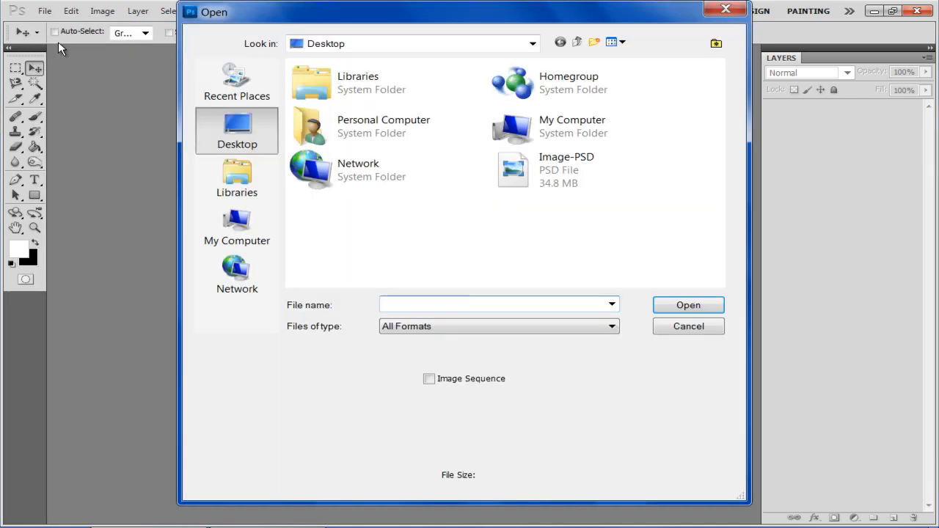
left_click(567, 169)
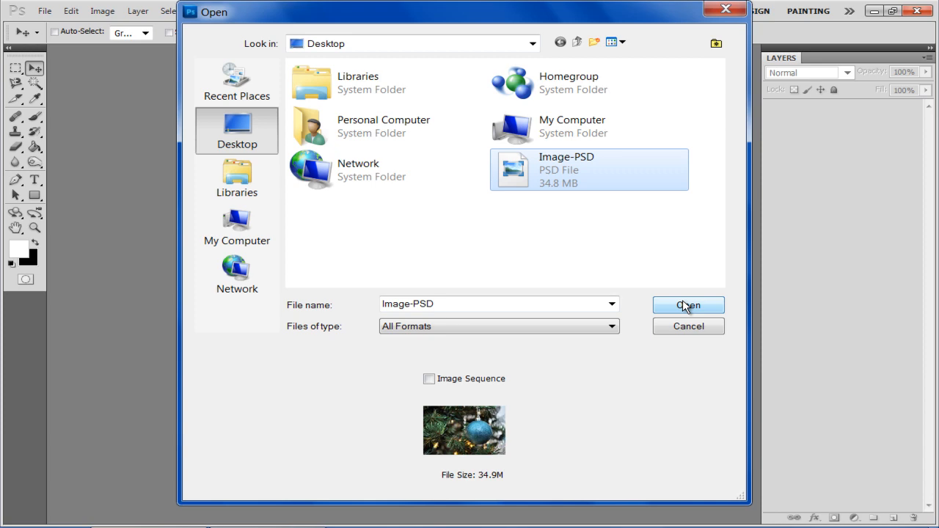
left_click(686, 305)
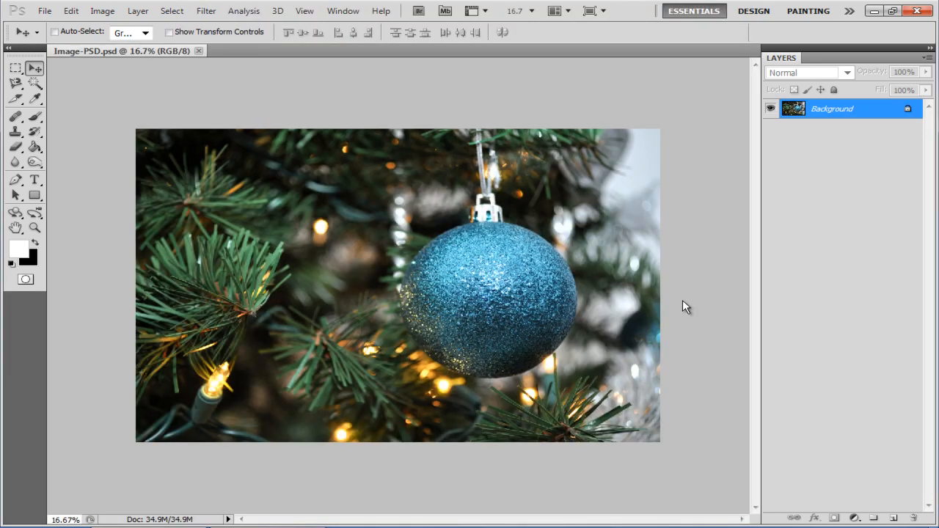
Save As the ornament image to the Desktop in JPEG format named Image-JPG.jpg.
left_click(44, 10)
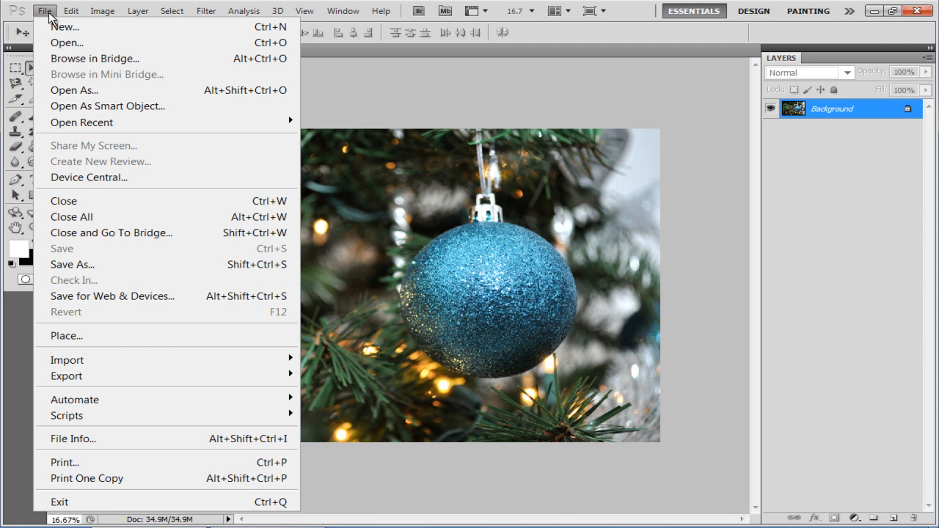
mouse_move(120, 248)
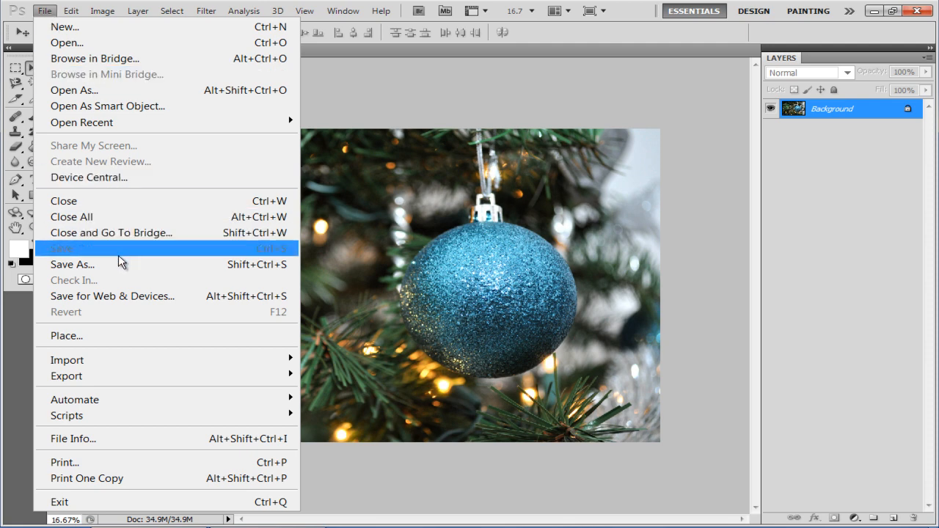
left_click(72, 264)
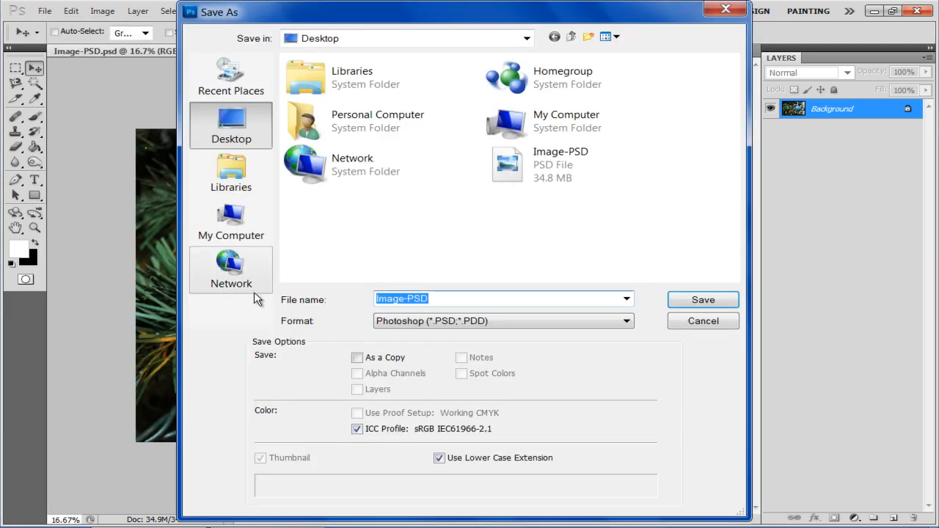
left_click(440, 299)
type("JPG.jpg")
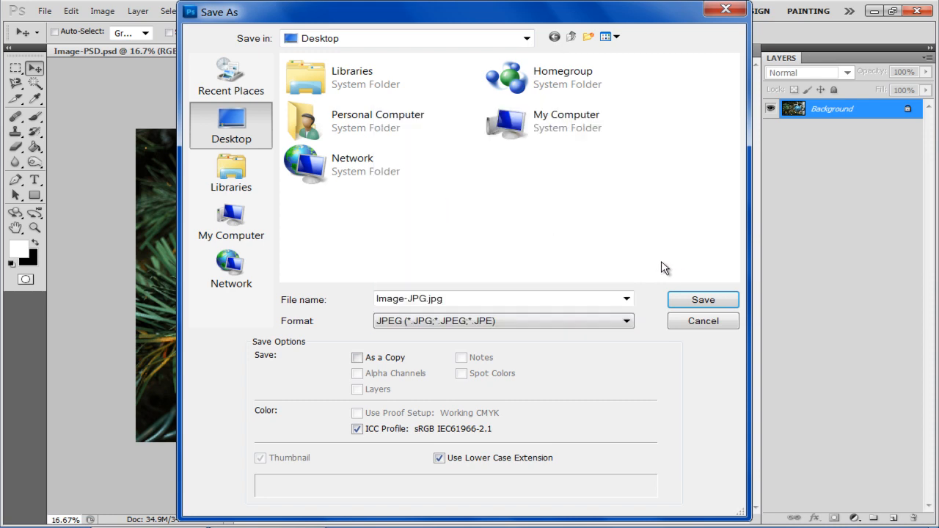
left_click(701, 299)
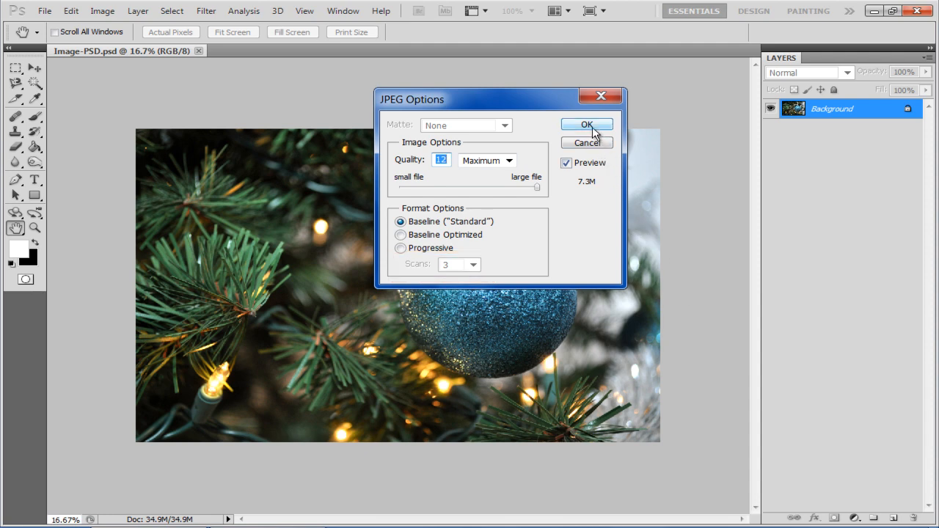
Confirm maximum JPEG quality so the ornament photo is written as Image-JPG.jpg.
left_click(587, 124)
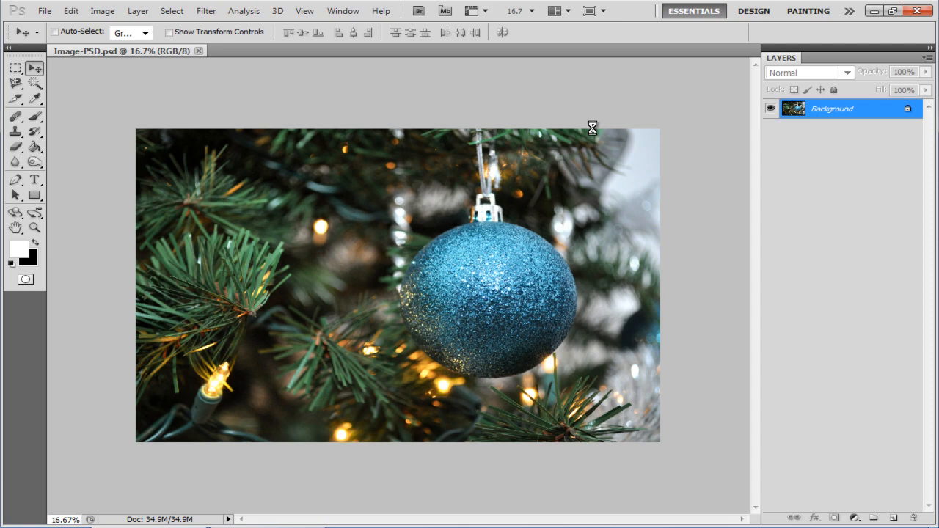